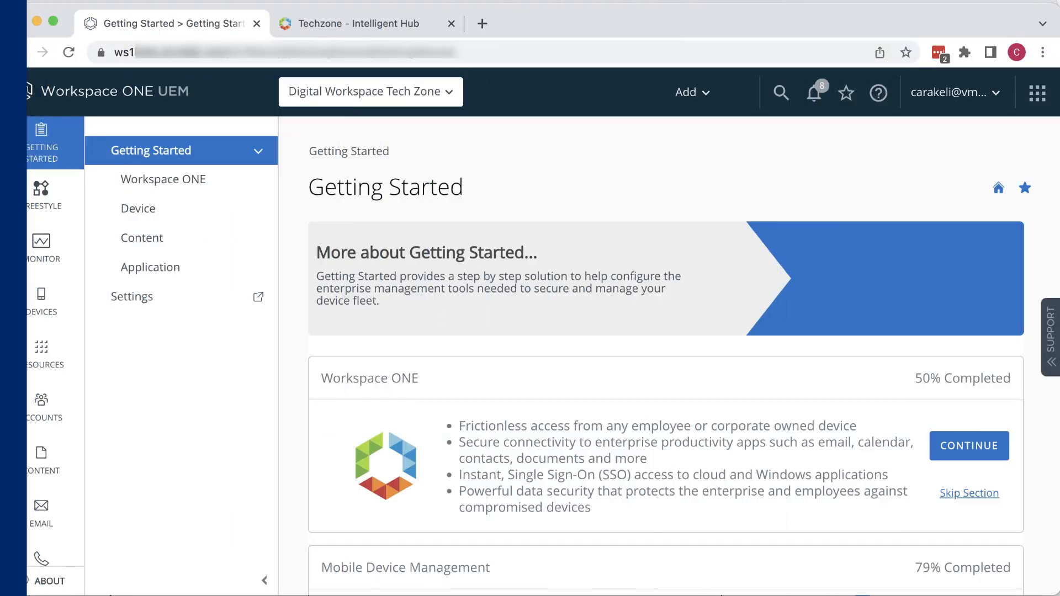
From the Monitor overview, list the 8 devices with a Pre-enrollment Registration Record status.
left_click(40, 249)
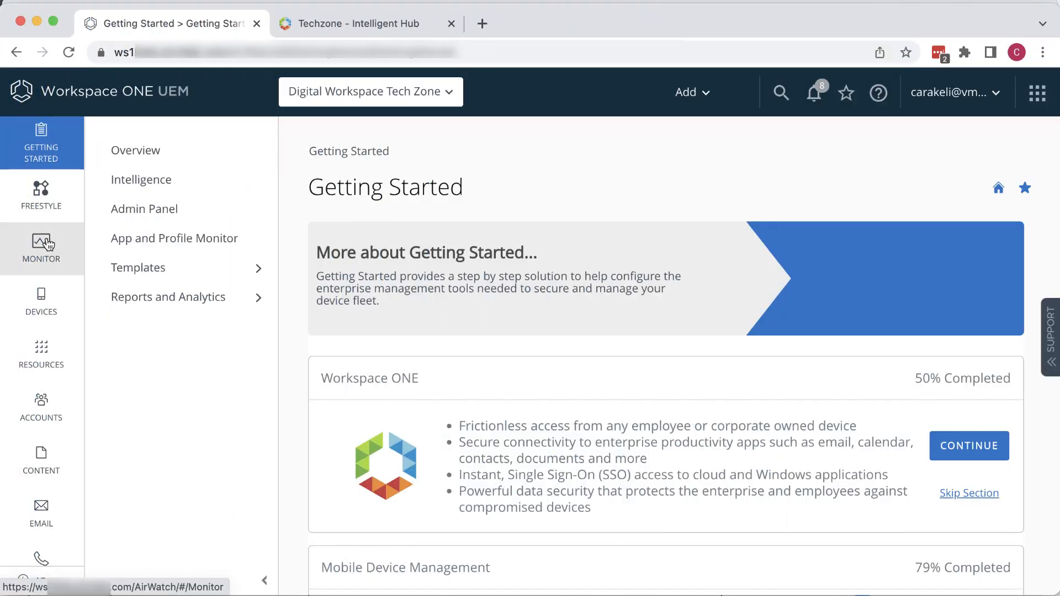
left_click(41, 248)
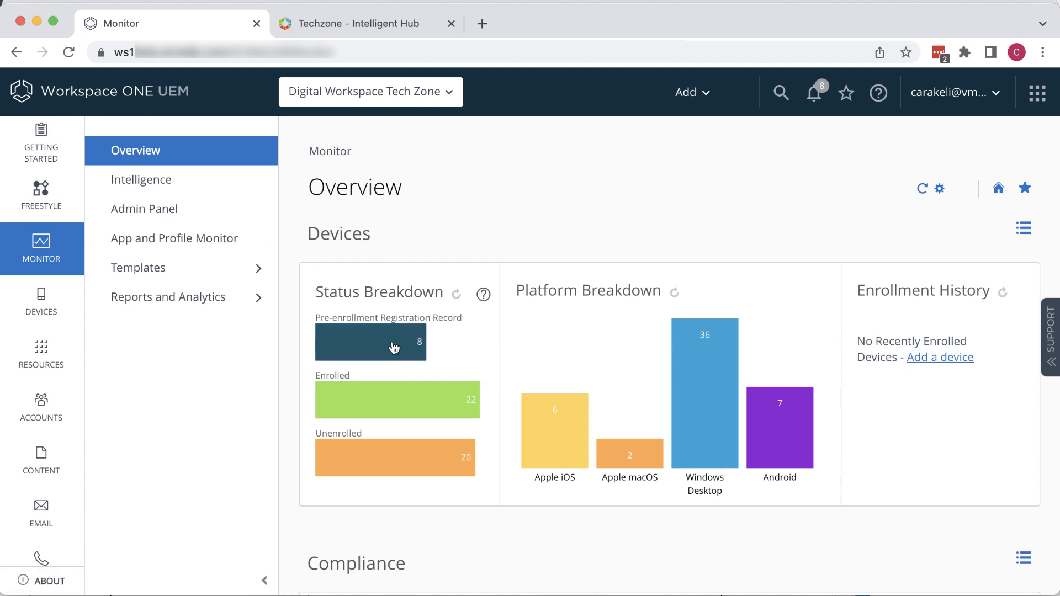
left_click(370, 341)
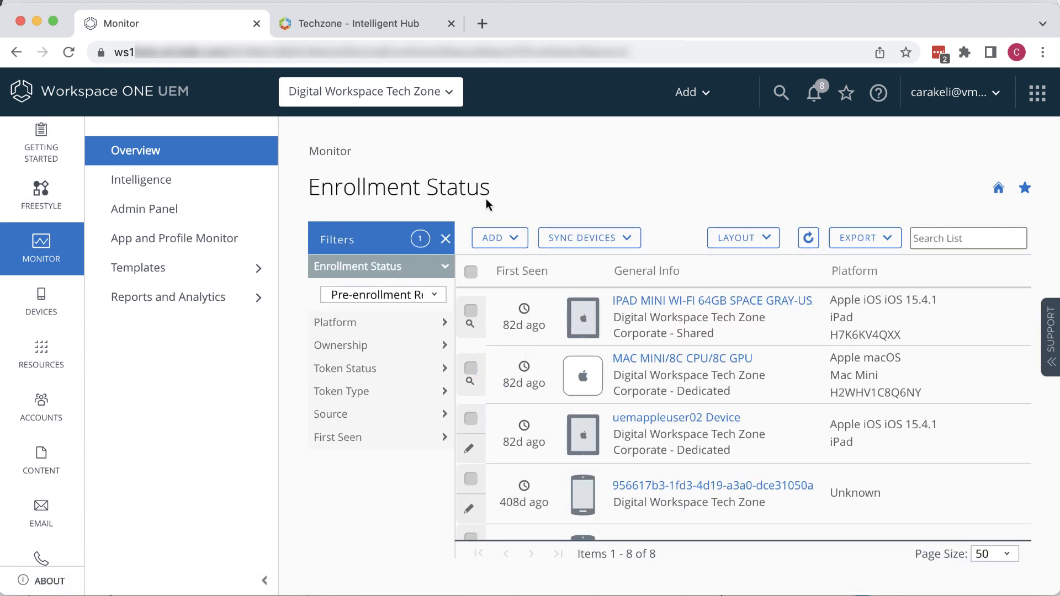
mouse_move(398, 446)
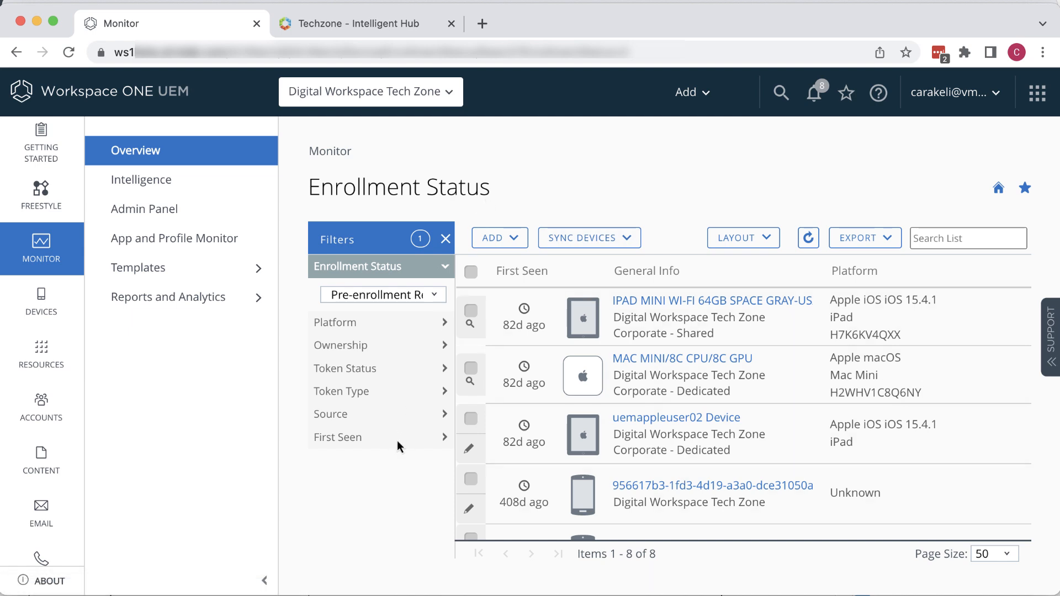
Reopen the Monitor overview and list Windows devices violating the top last-seen compliance policy.
left_click(330, 151)
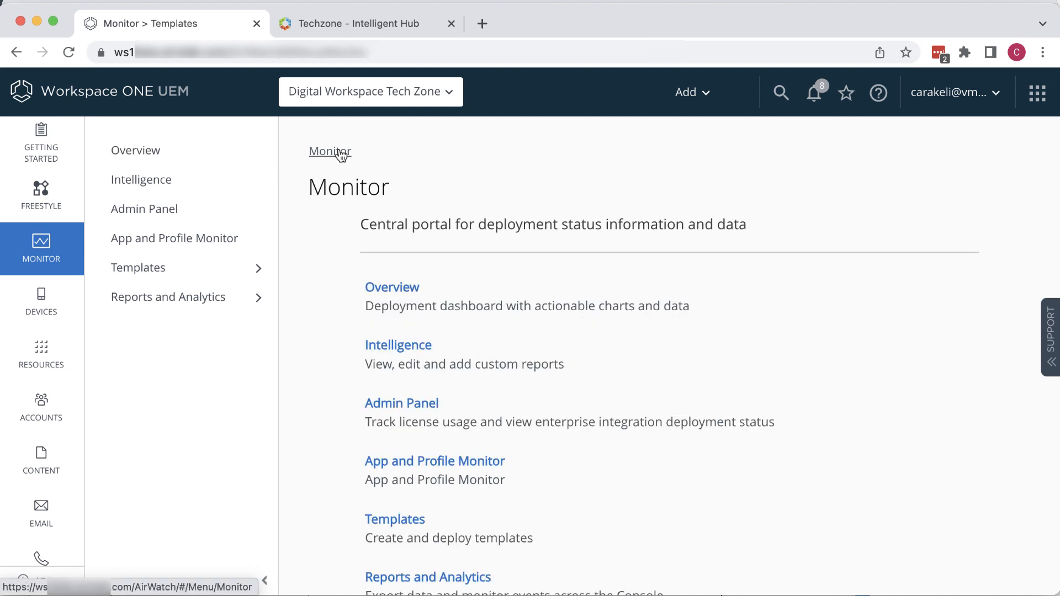
left_click(135, 151)
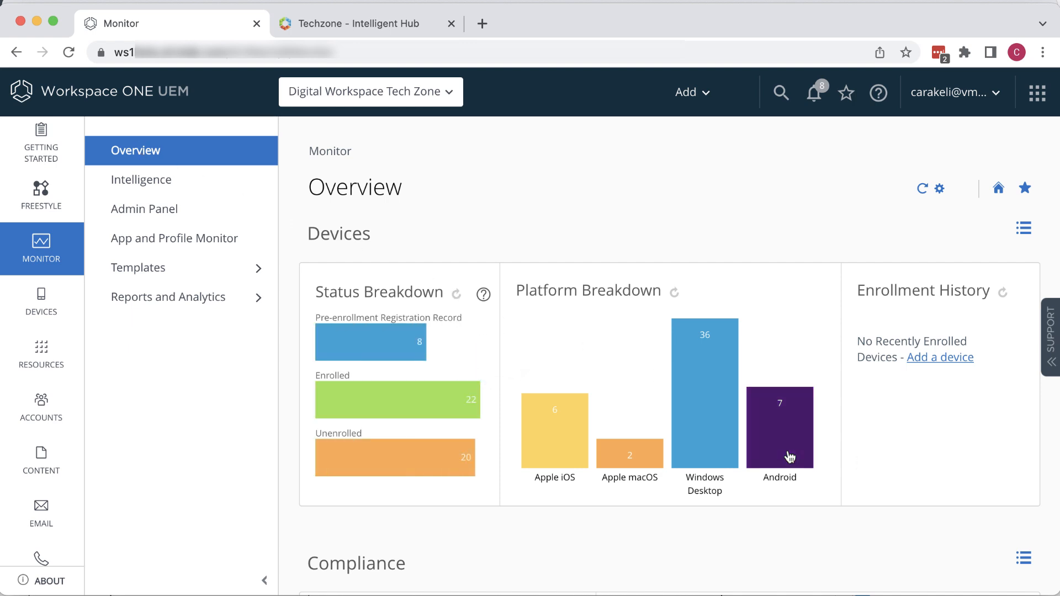
scroll("down", 3)
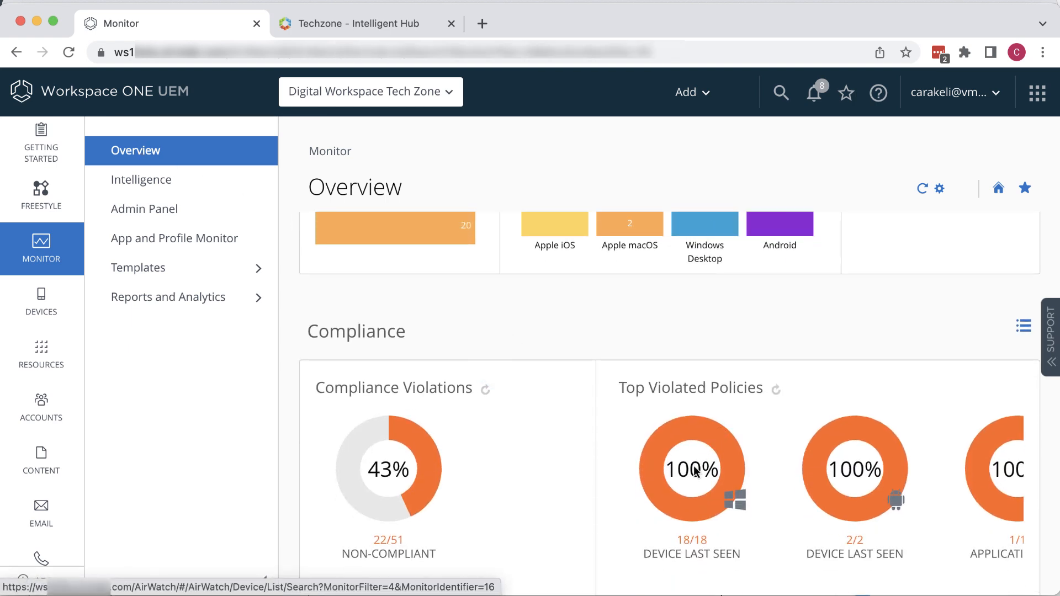
left_click(690, 469)
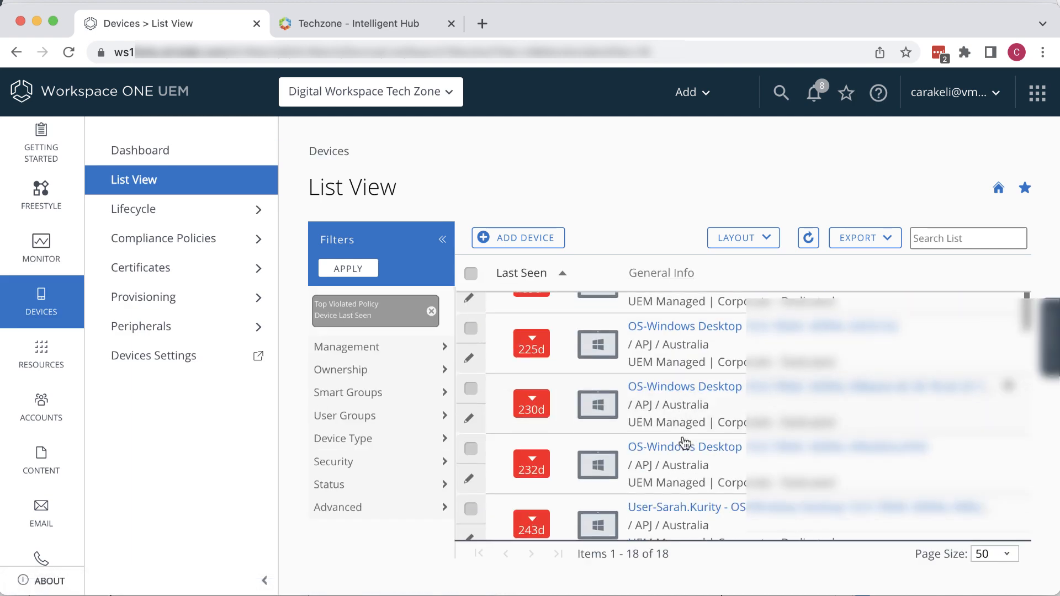
Review the overview's app and certificate panels, then return to the Monitor landing page.
left_click(41, 249)
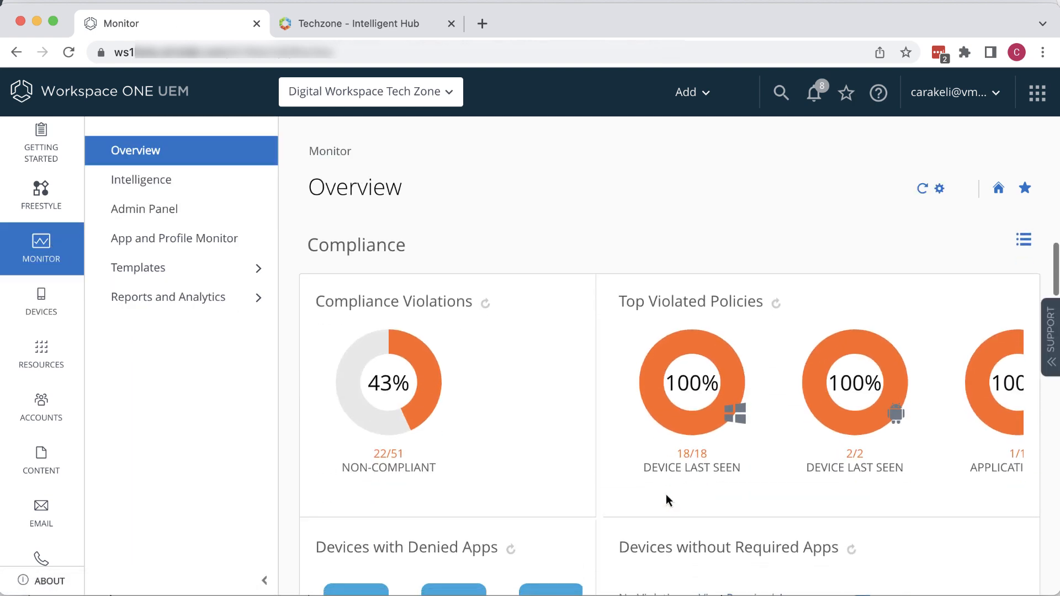
scroll("down", 3)
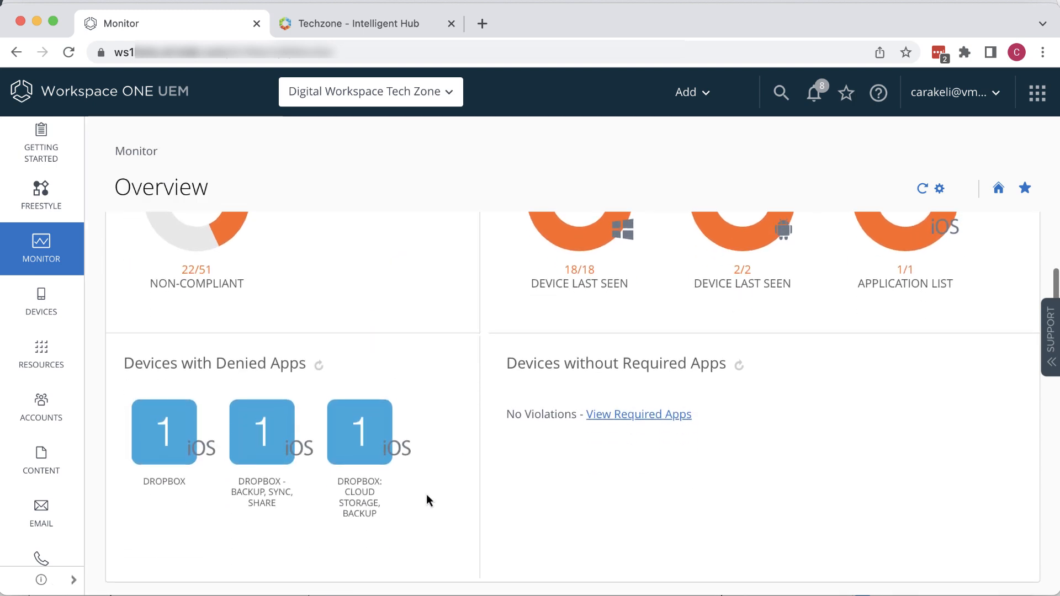
scroll("down", 3)
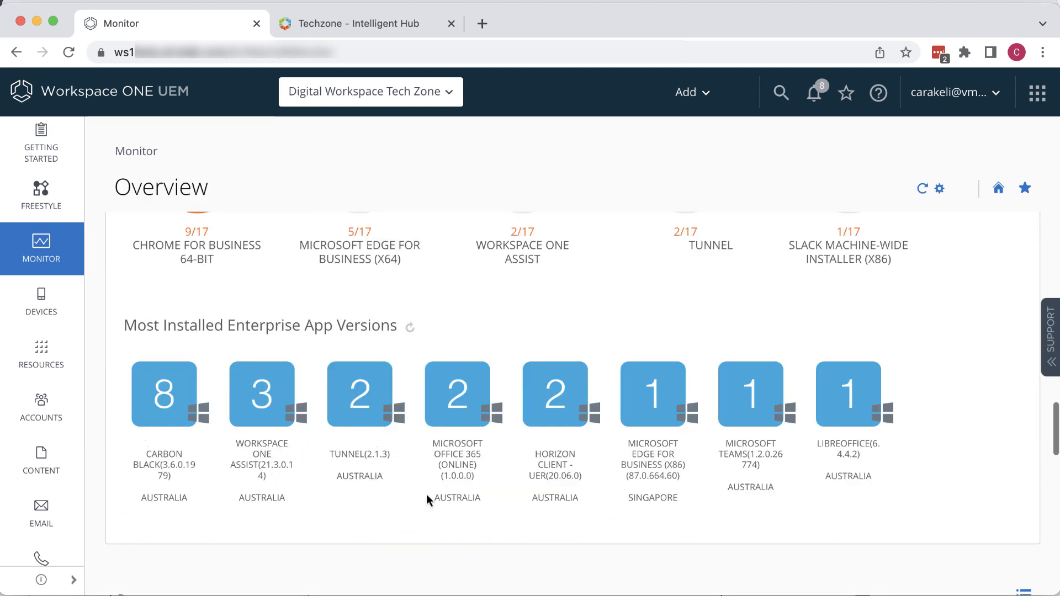
scroll("down", 3)
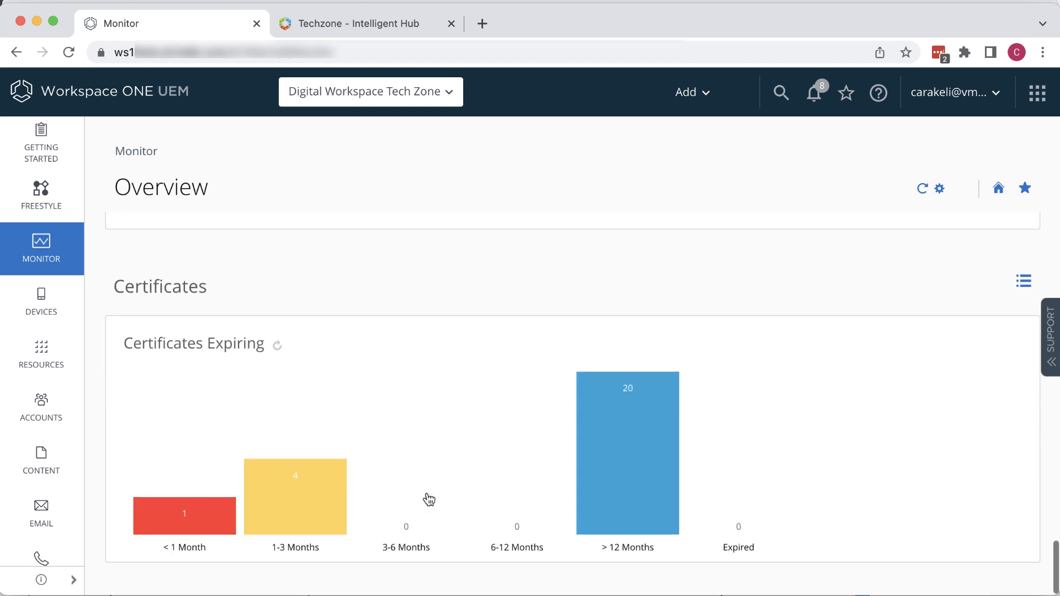
left_click(626, 451)
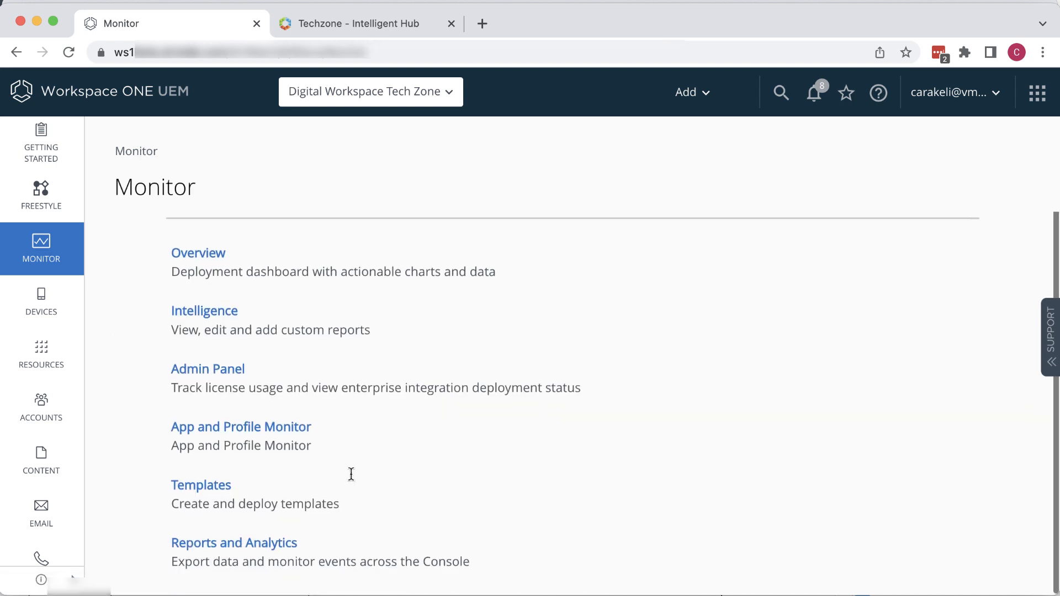
Run an export of the Device Usage Detail report from Reports and Analytics.
left_click(234, 542)
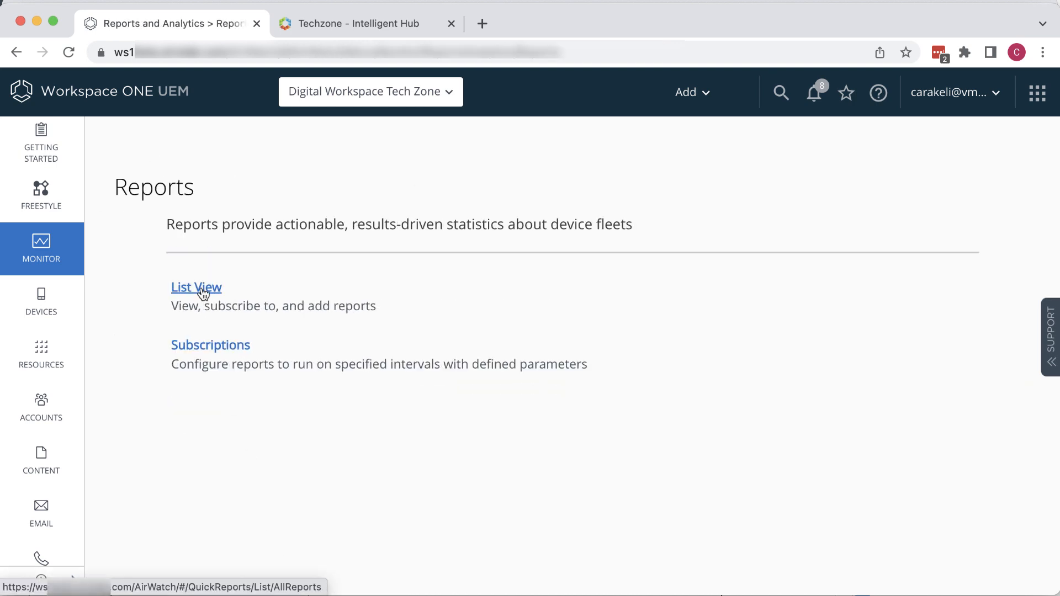
left_click(196, 287)
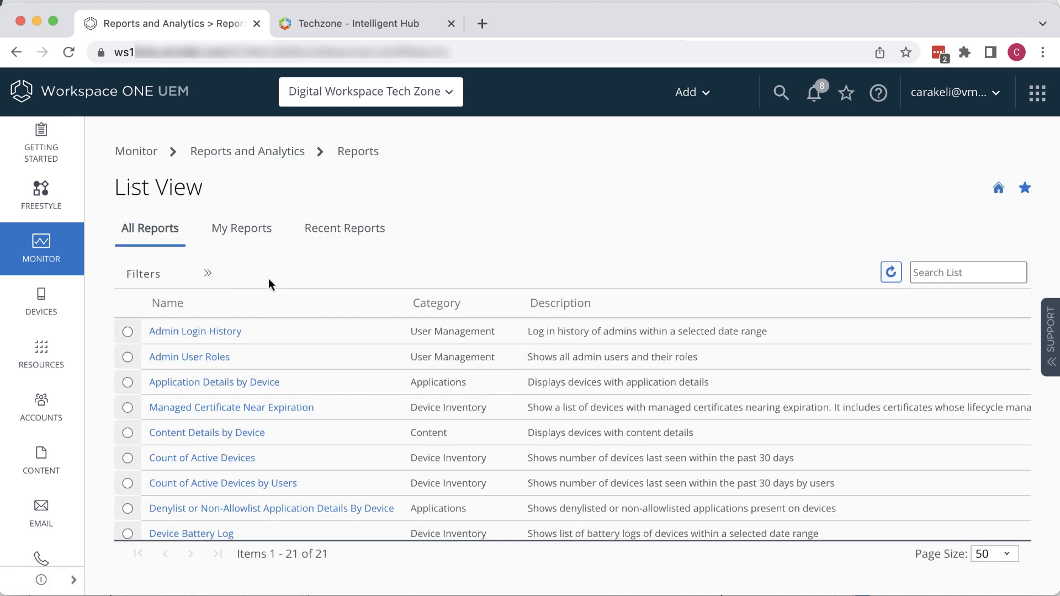
scroll("down", 3)
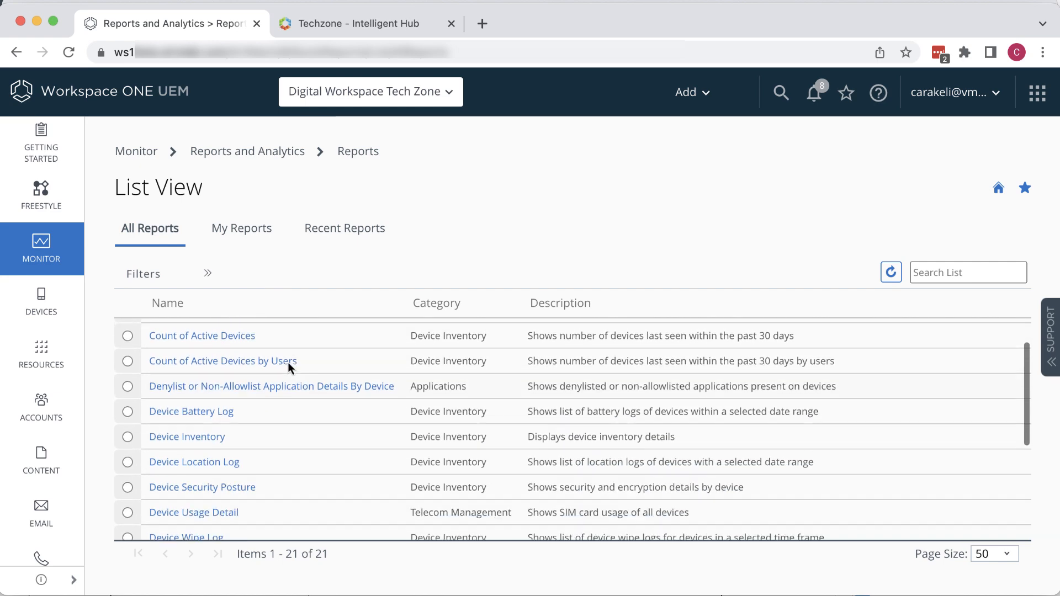
left_click(192, 511)
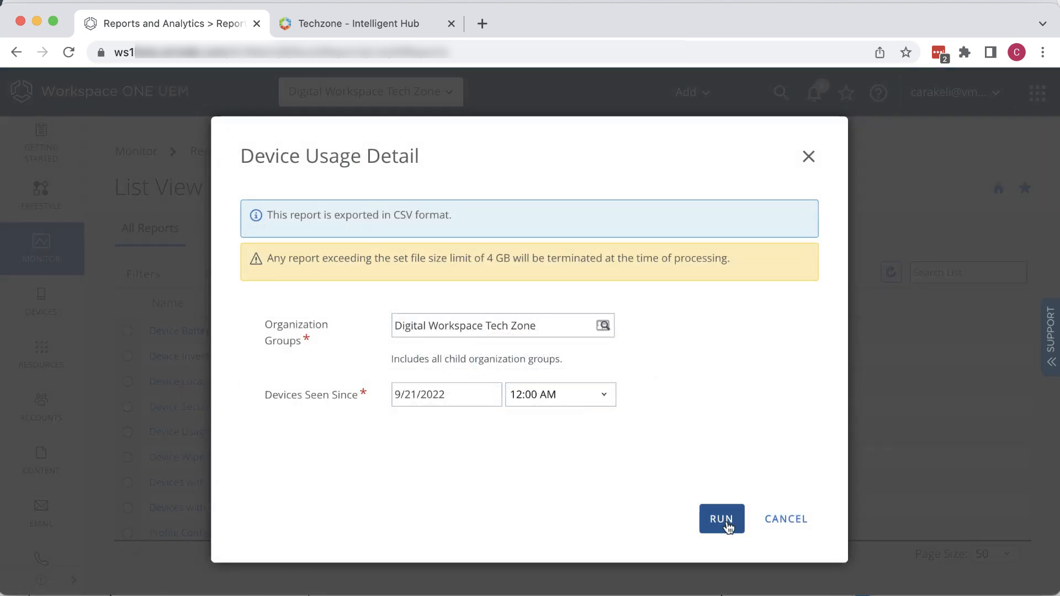
left_click(721, 518)
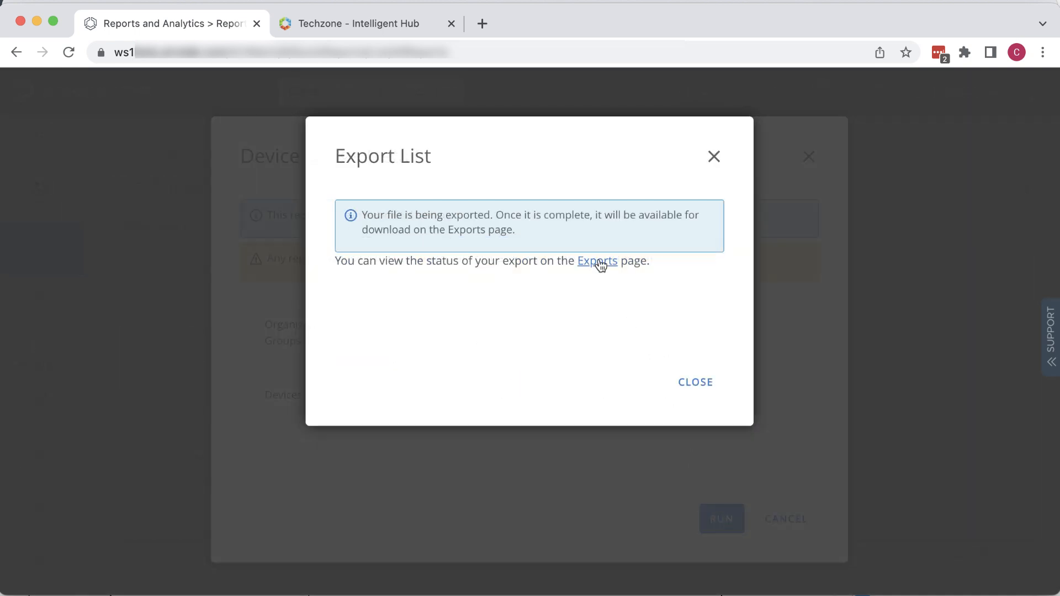
Download the exported Device Usage Detail report from the Exports page.
left_click(598, 261)
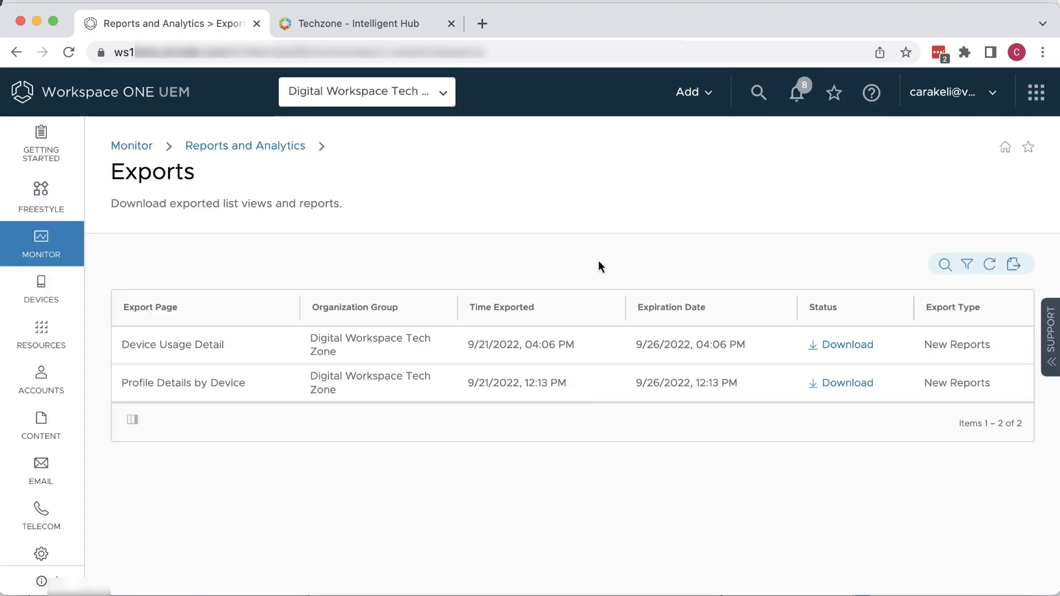
mouse_move(847, 389)
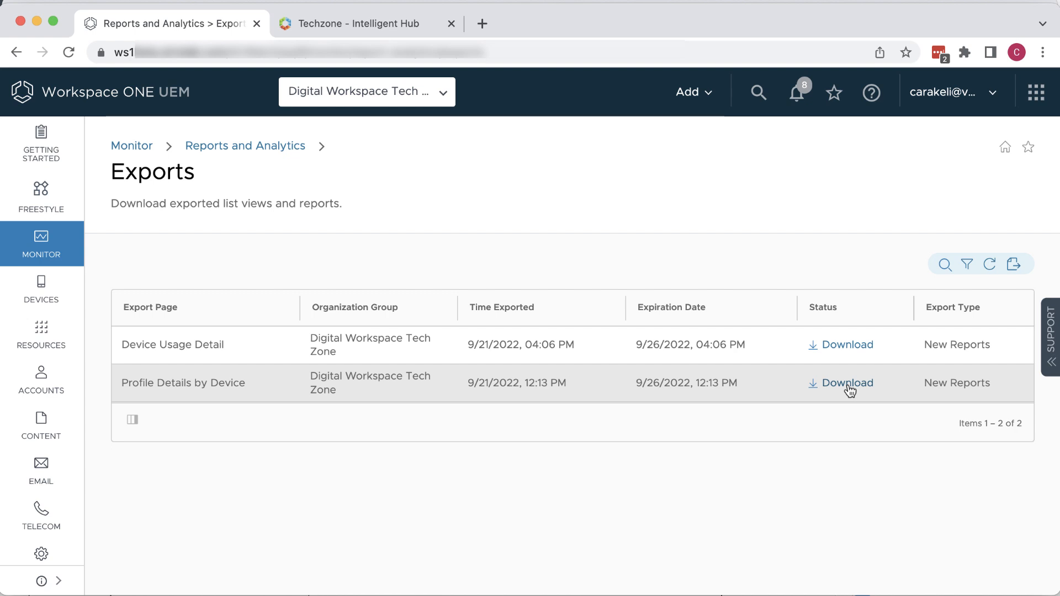
left_click(846, 383)
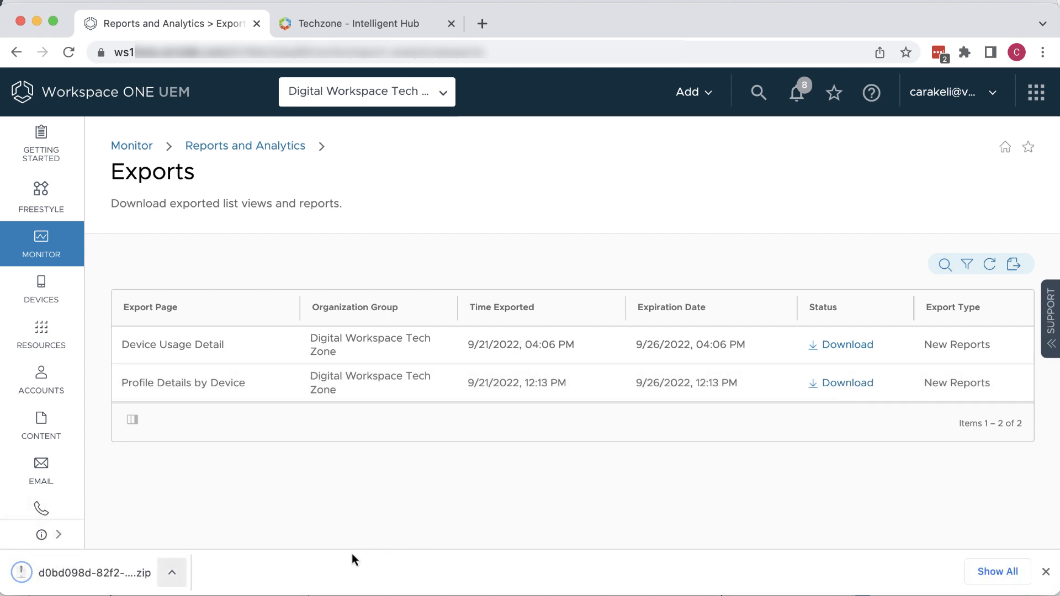
left_click(351, 24)
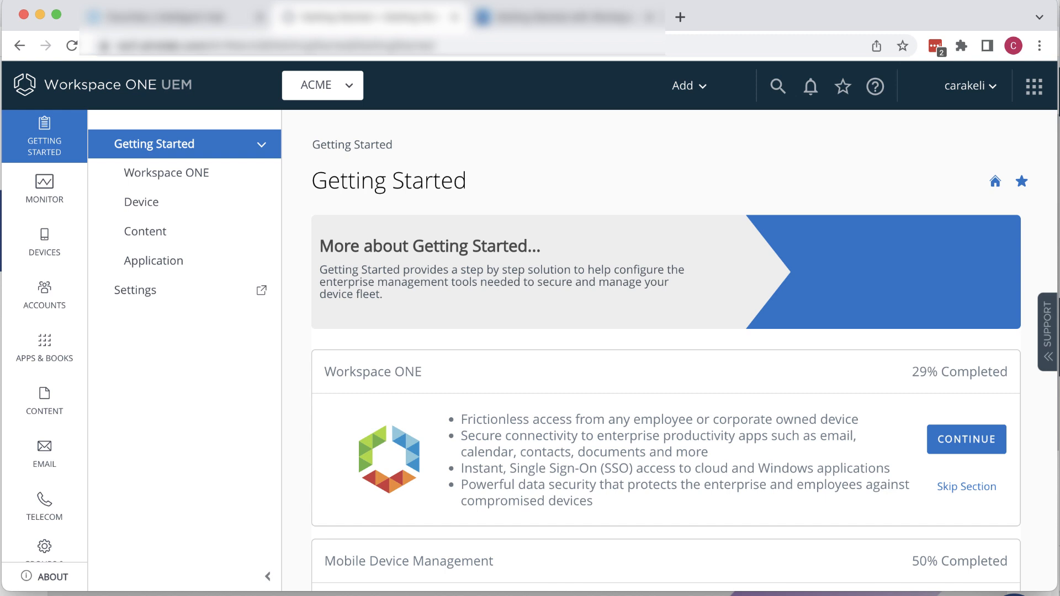
Opt in to Intelligence from Monitor > Intelligence and continue to the terms of service.
left_click(43, 187)
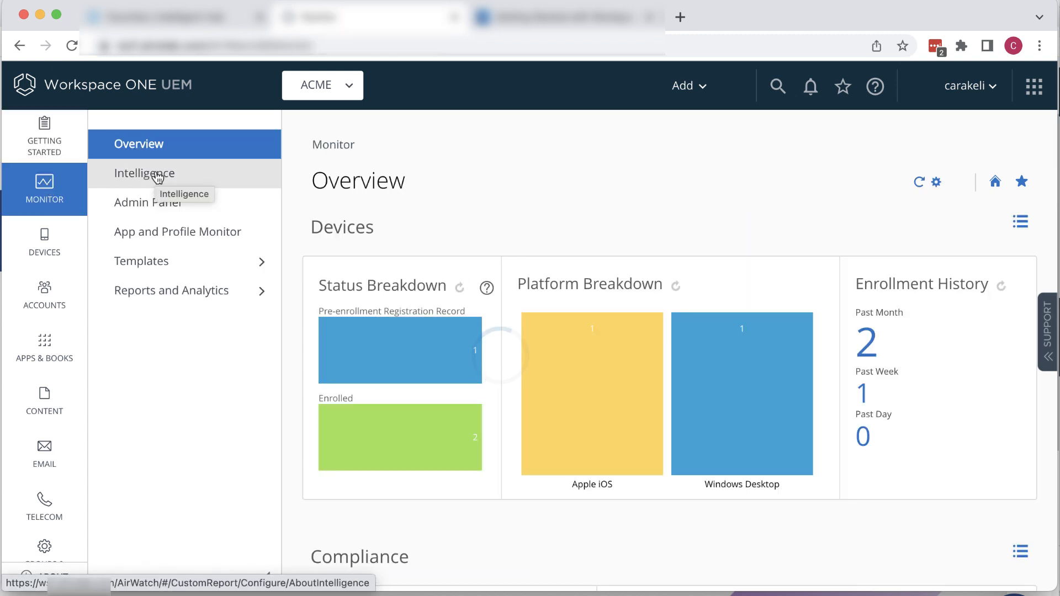
left_click(144, 172)
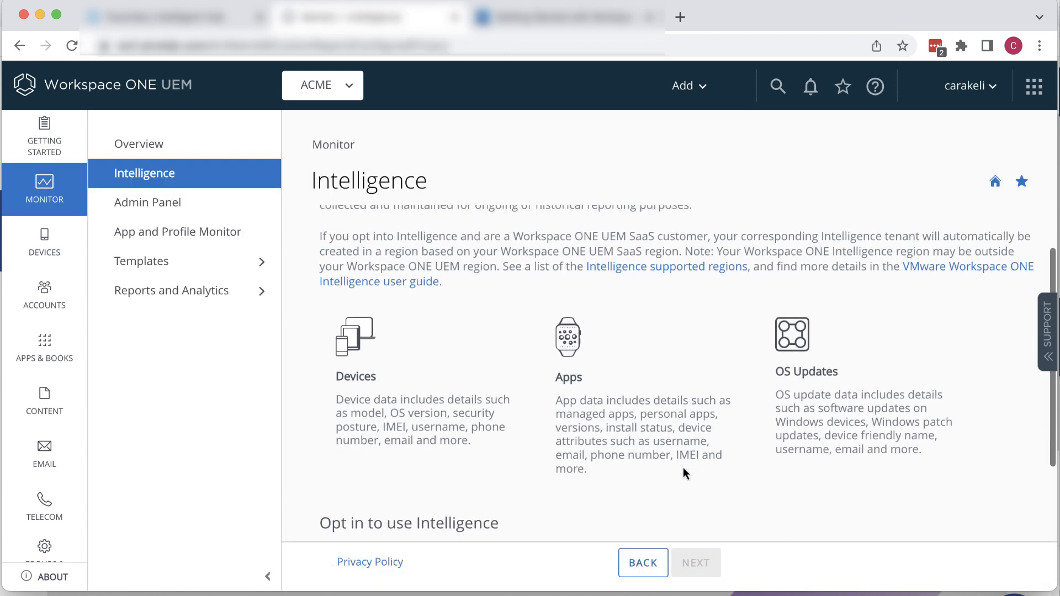
scroll("down", 3)
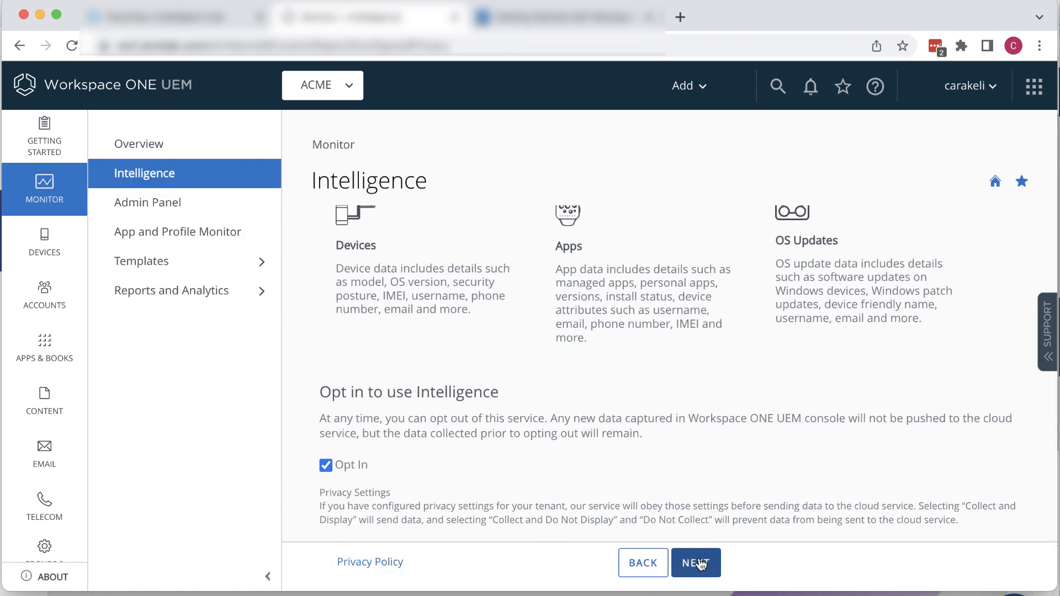
left_click(695, 563)
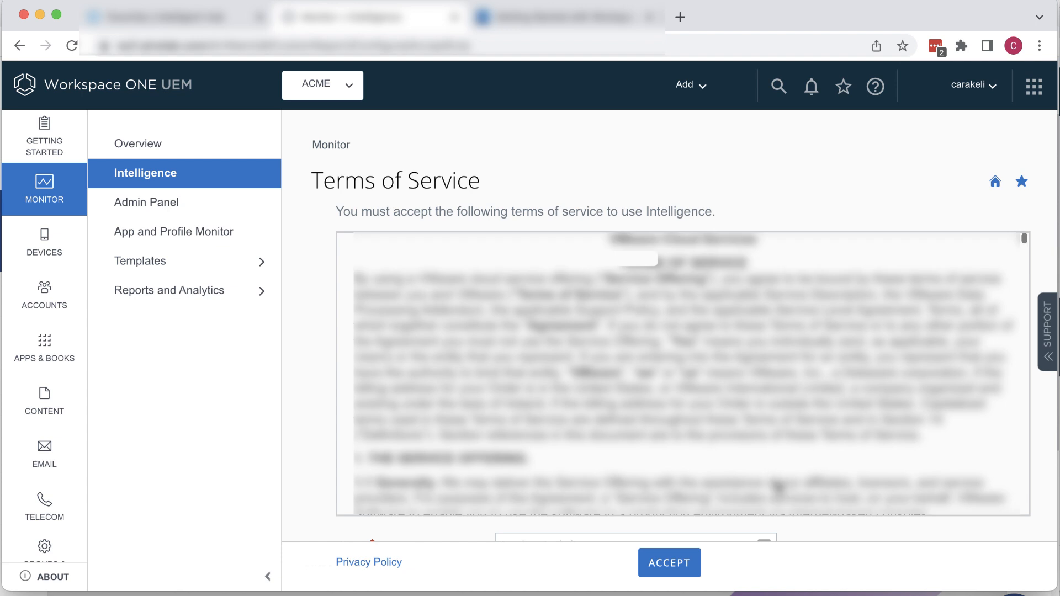
Accept the Intelligence terms of service, landing on the Workspace ONE Intelligence home page.
scroll("down", 3)
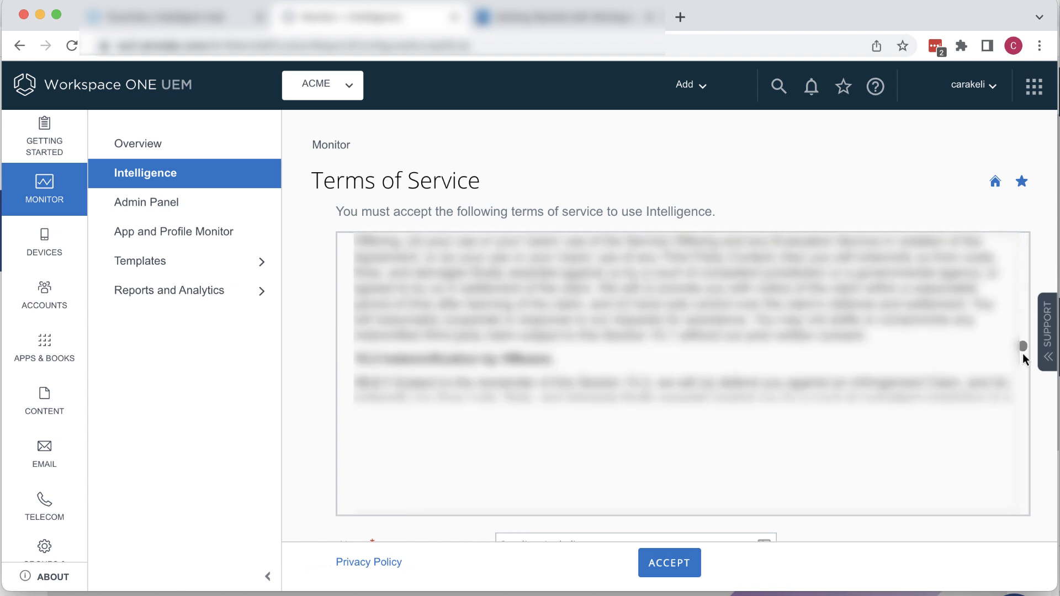
scroll("down", 3)
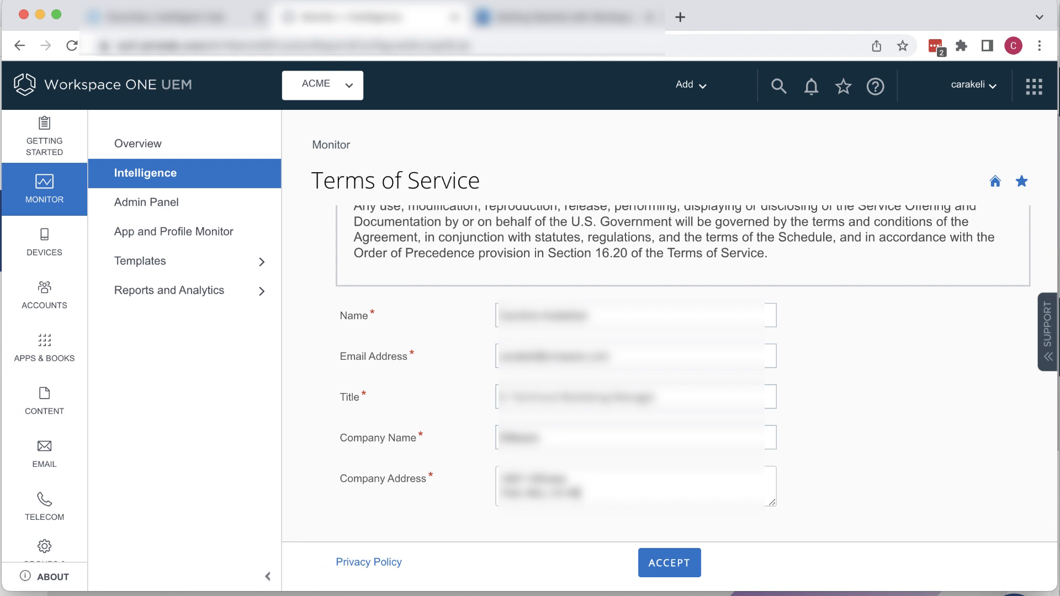
left_click(668, 562)
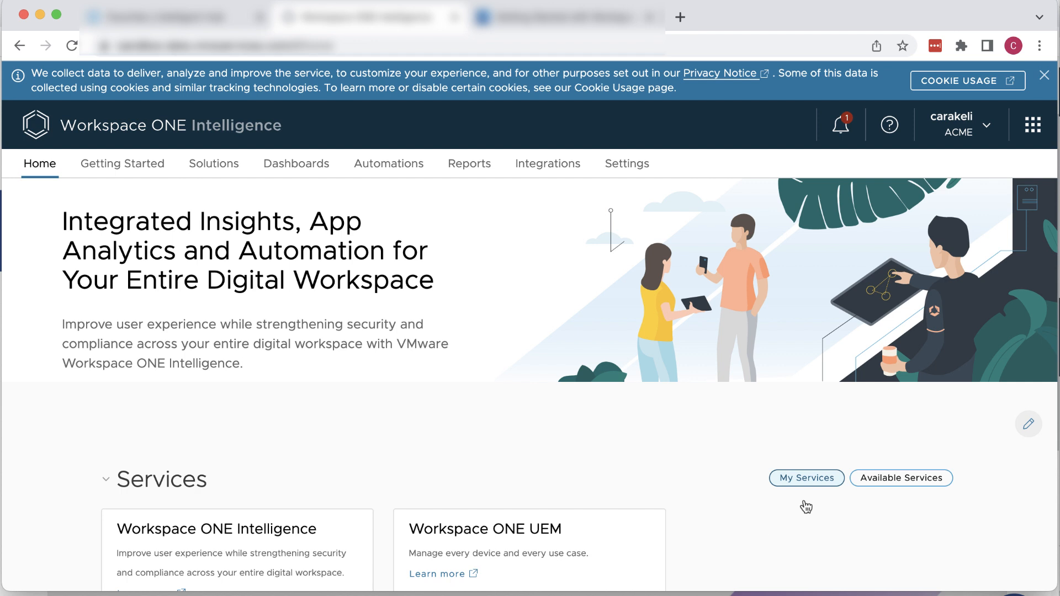
Get started with Dashboards, view the empty My Dashboards list, and return to the Intelligence home.
scroll("down", 3)
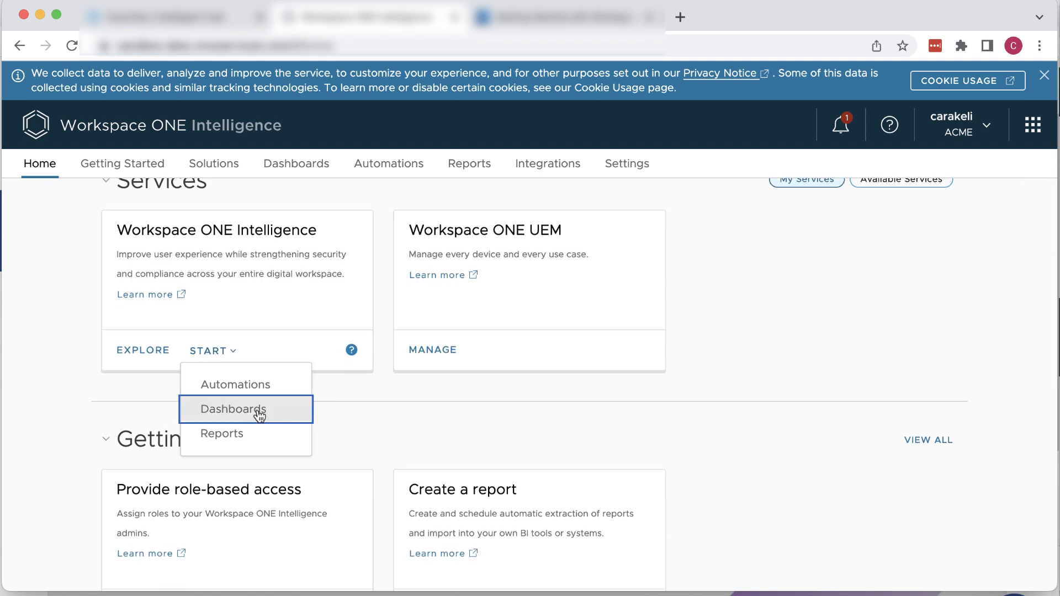
left_click(232, 409)
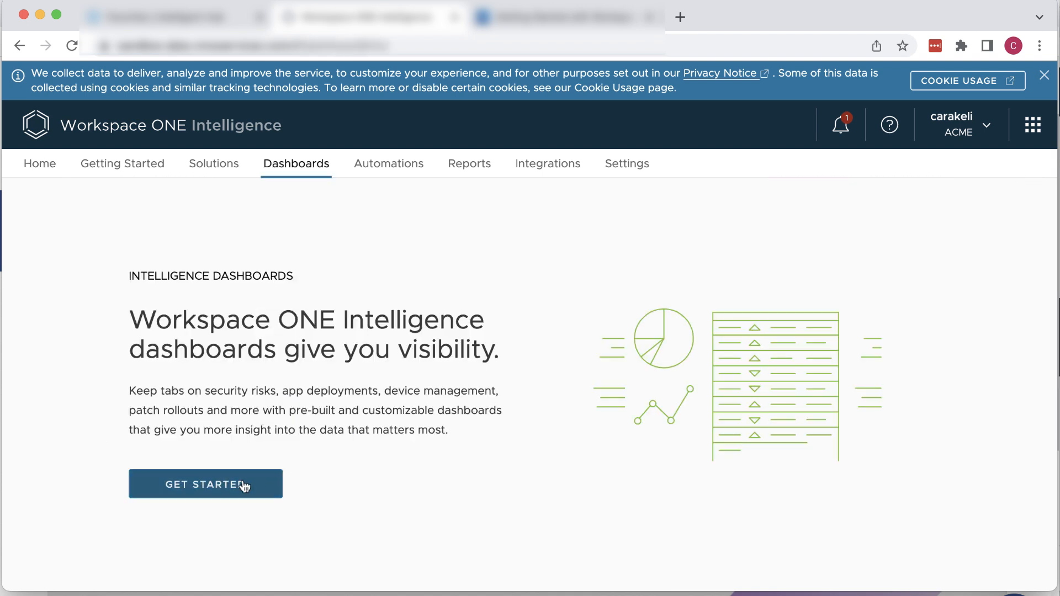
left_click(205, 484)
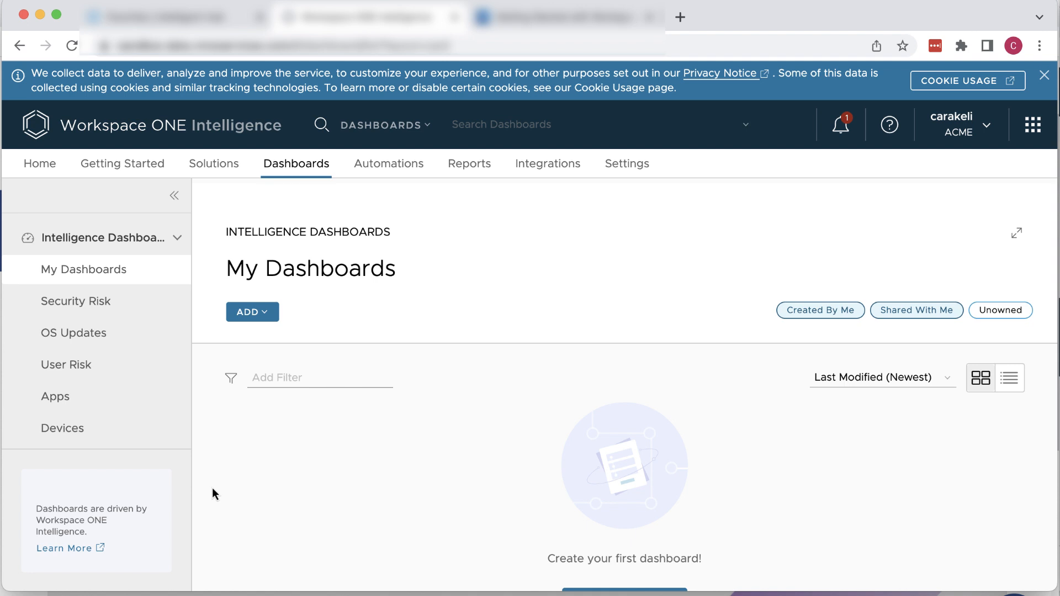
mouse_move(439, 455)
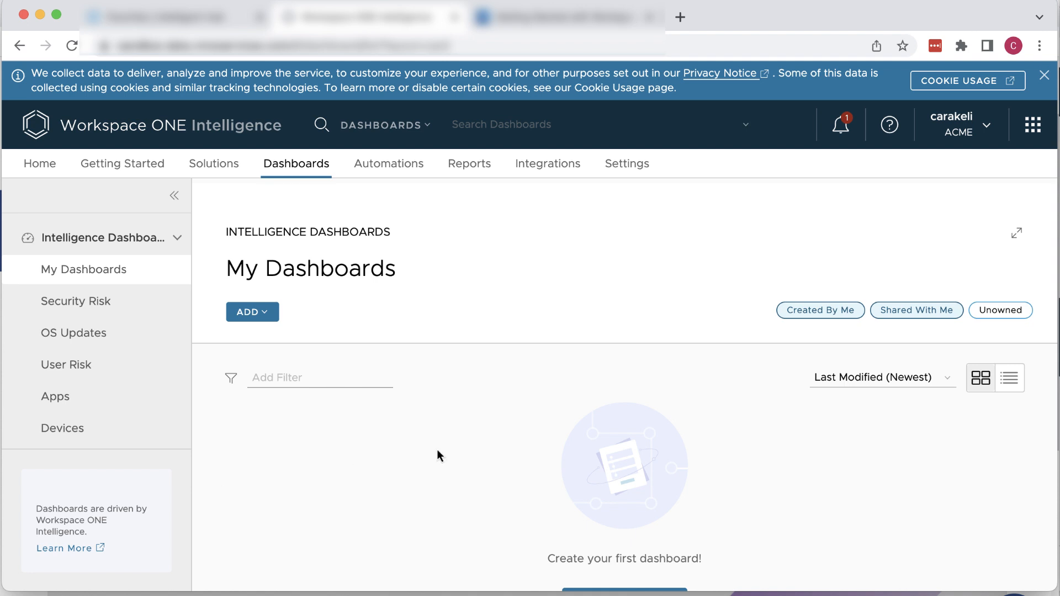
scroll("down", 3)
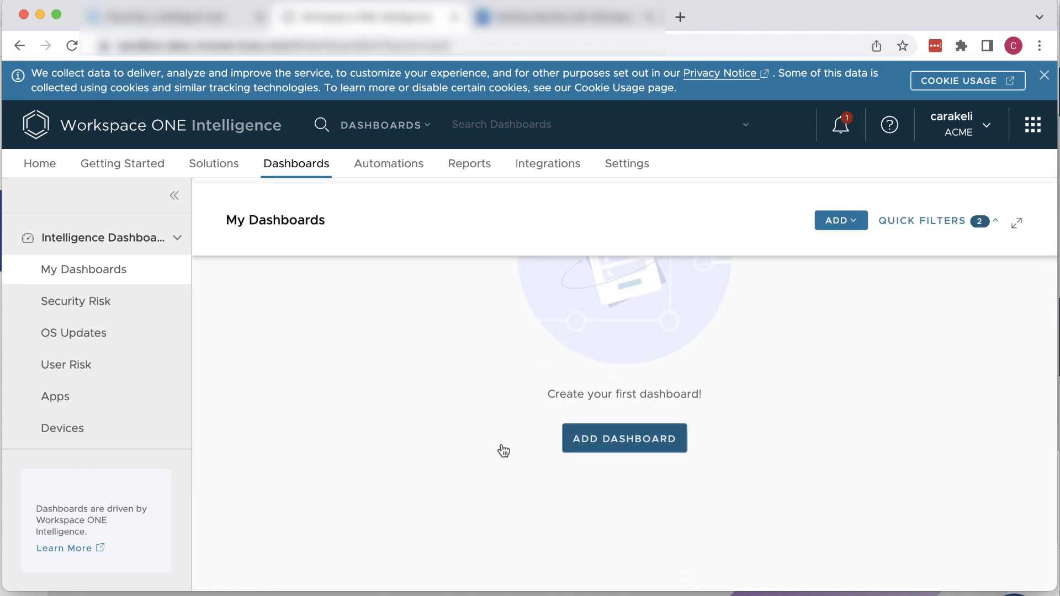
left_click(568, 18)
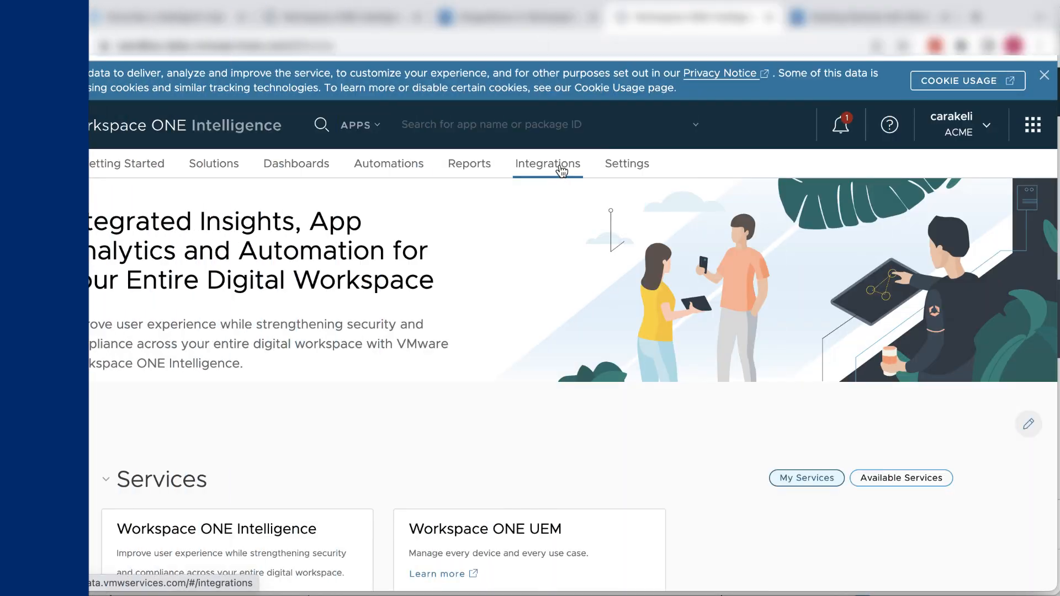
Review the Data Sources connectors such as UEM, Lookout, Netskope, Carbon Black and Check Point.
left_click(547, 163)
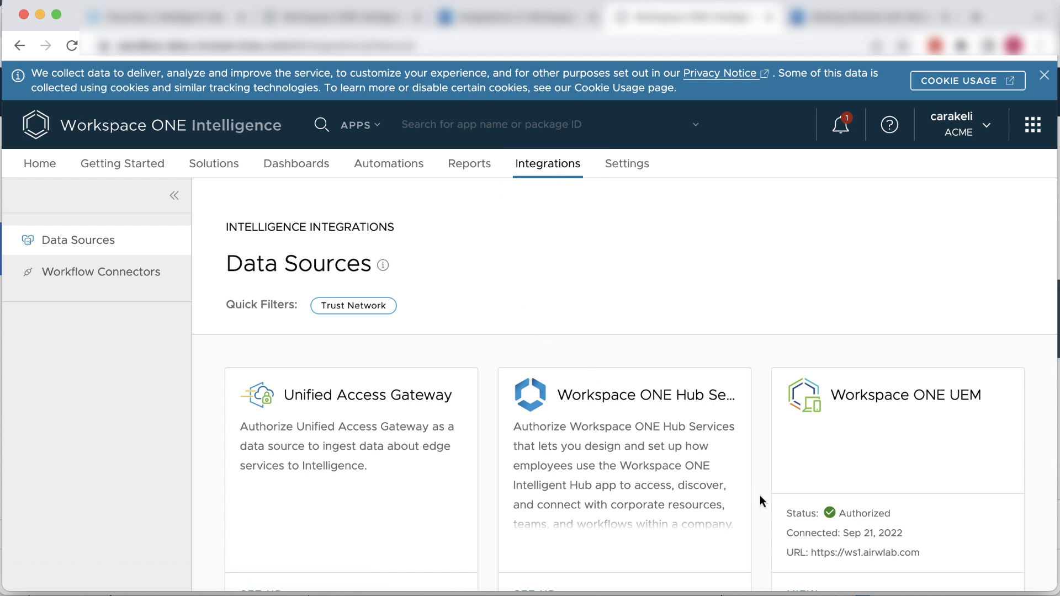
scroll("down", 3)
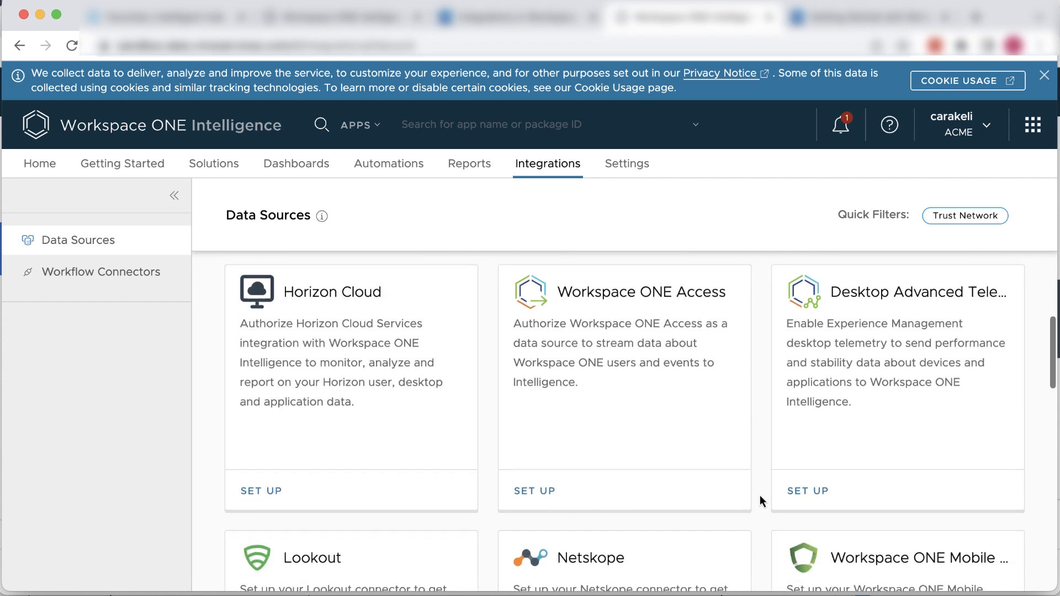
scroll("down", 3)
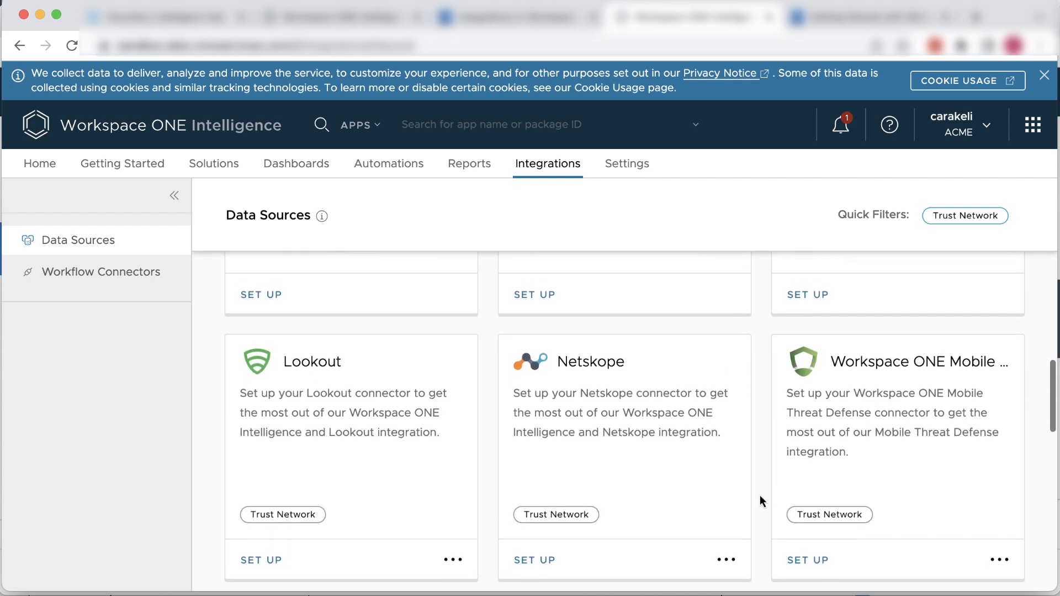
scroll("down", 3)
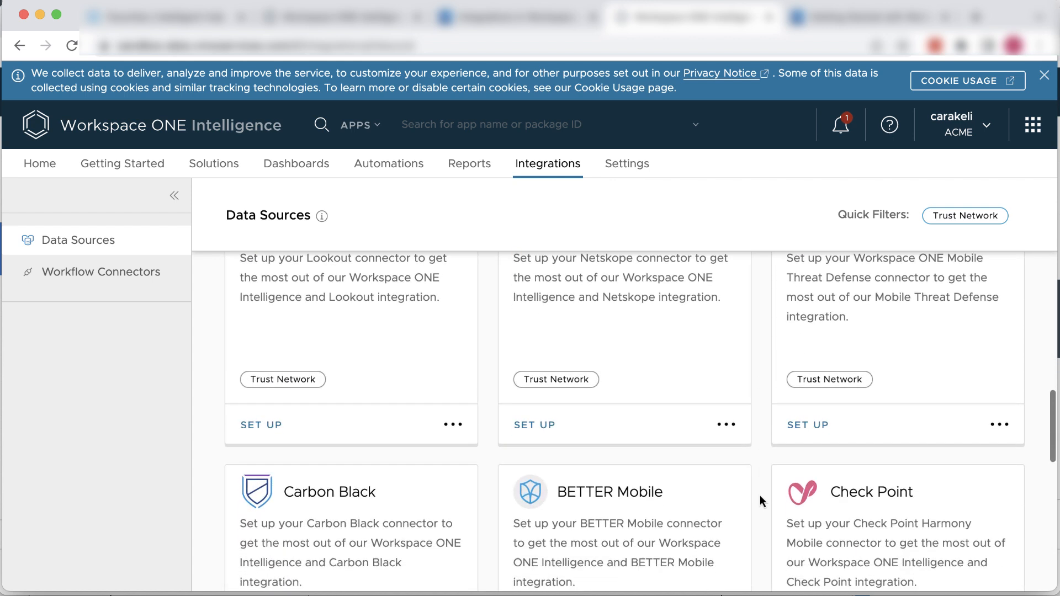
scroll("down", 3)
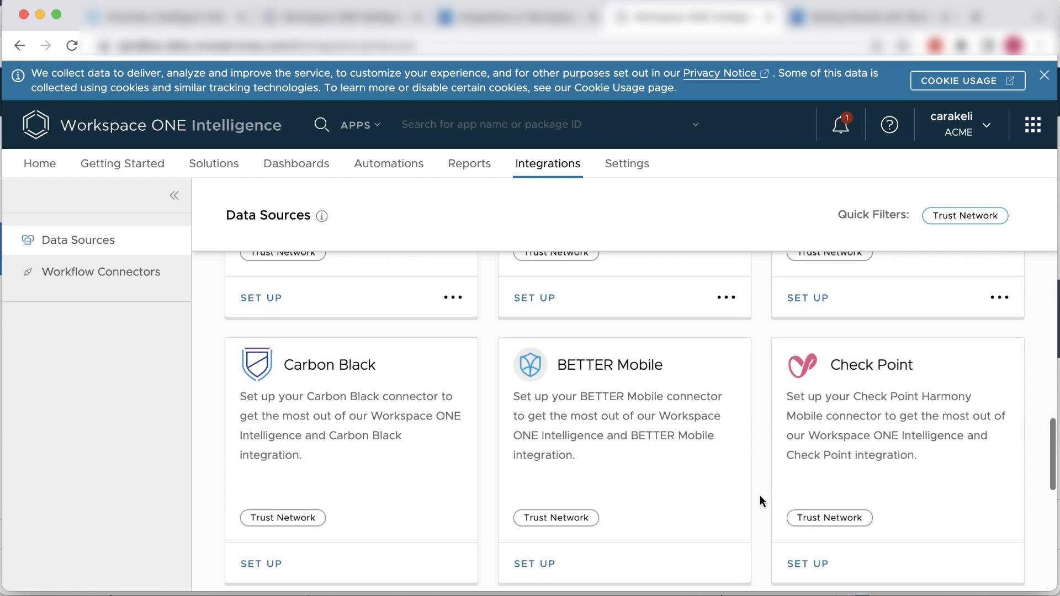